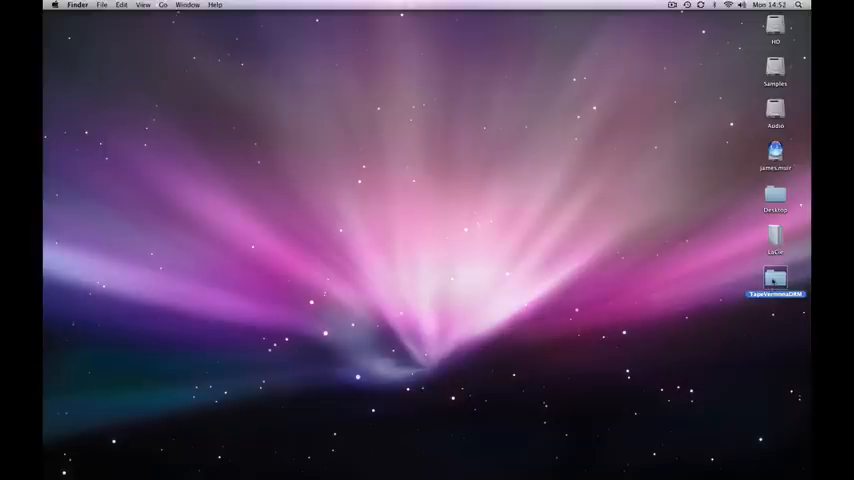
Step: Browse the sample pack's WAVE drum list and pick a tom sample to audition
double_click(776, 278)
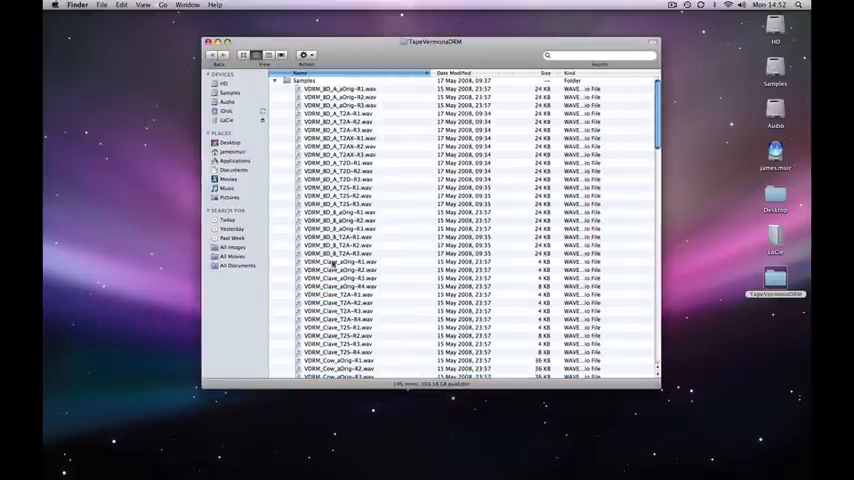
scroll(down, 3)
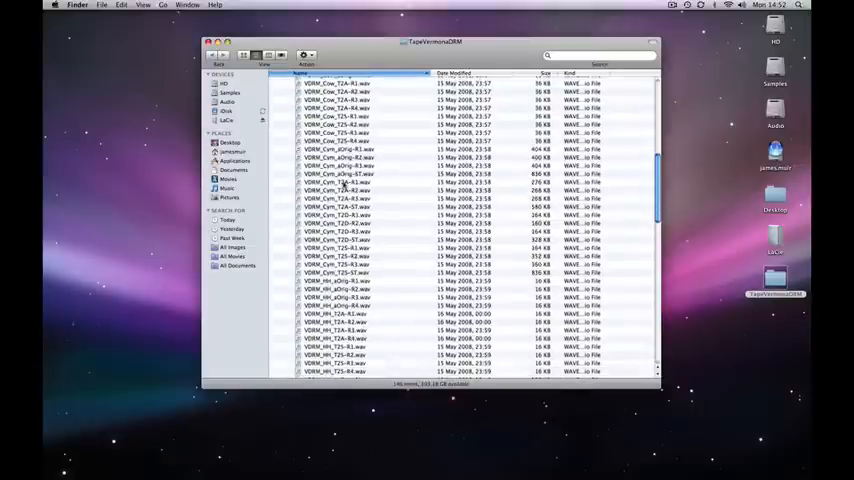
scroll(down, 3)
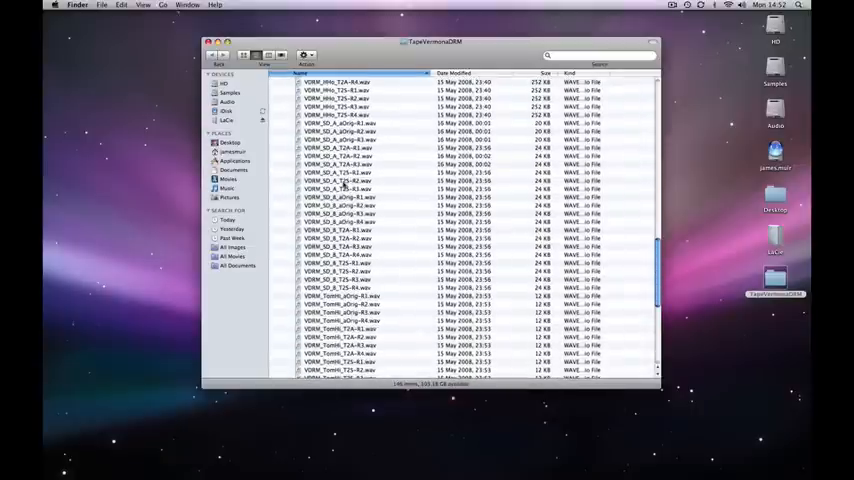
scroll(down, 3)
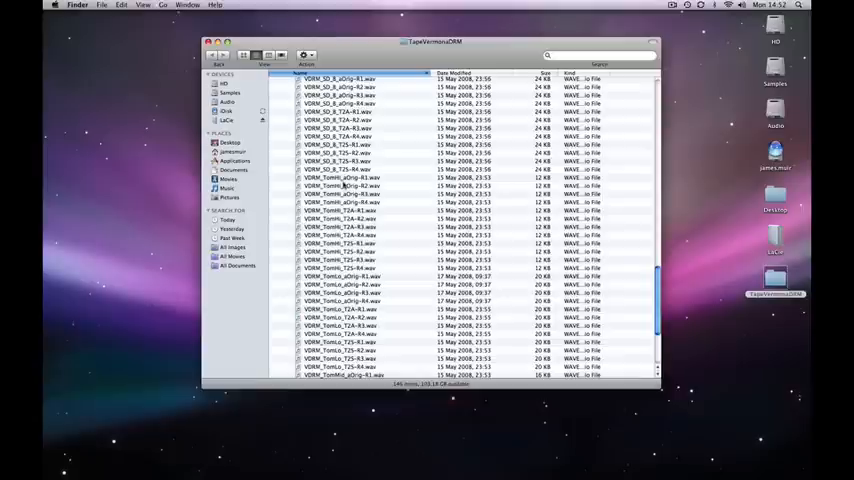
scroll(down, 3)
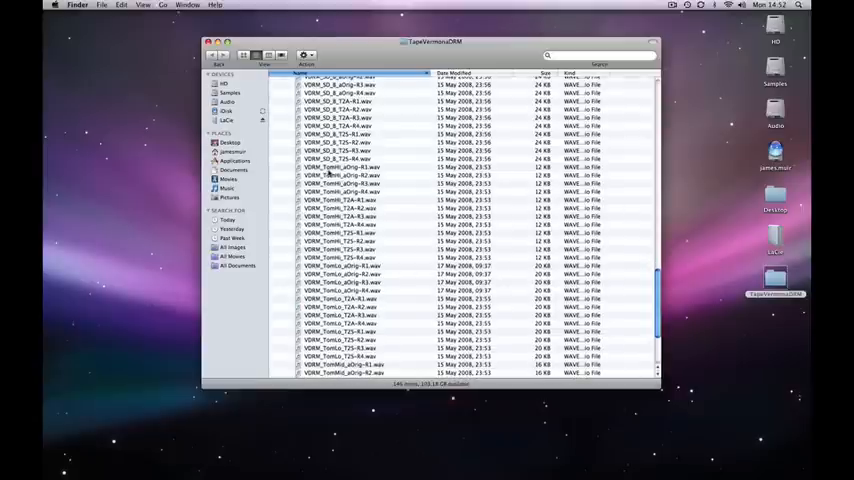
click(340, 168)
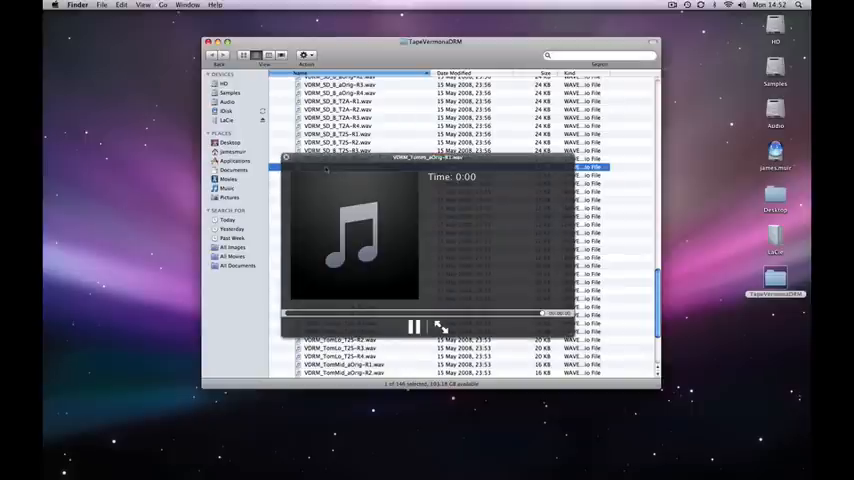
click(412, 328)
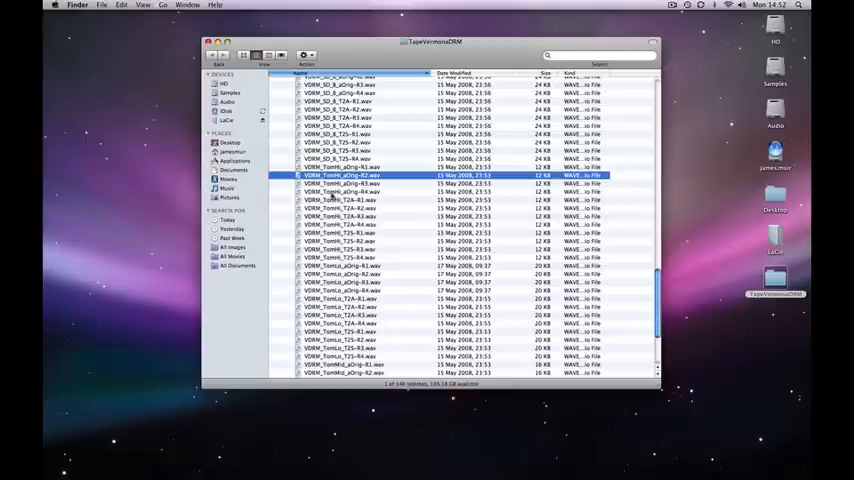
scroll(down, 3)
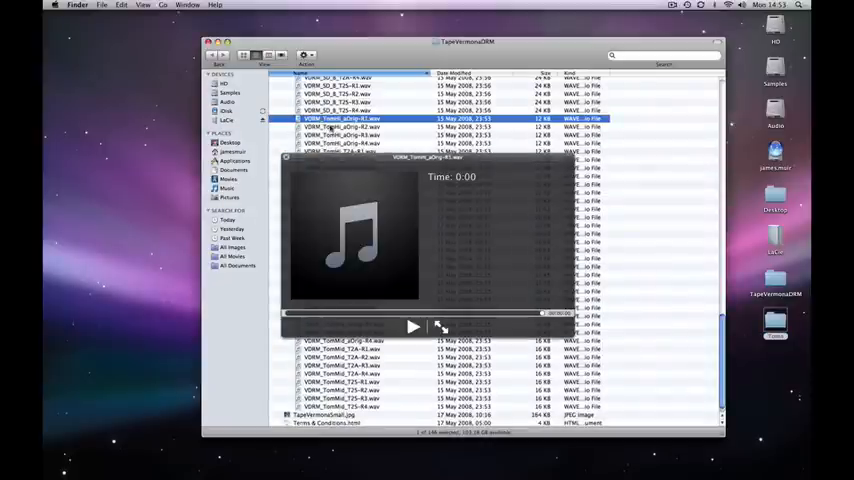
click(412, 328)
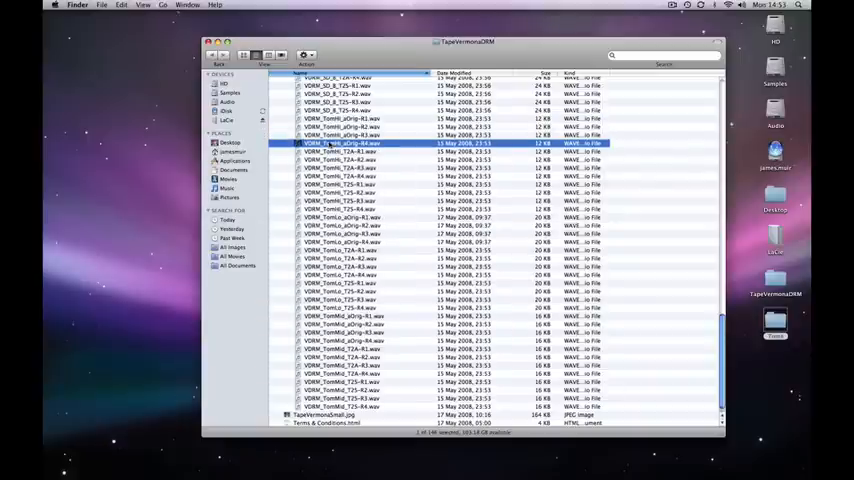
key(space)
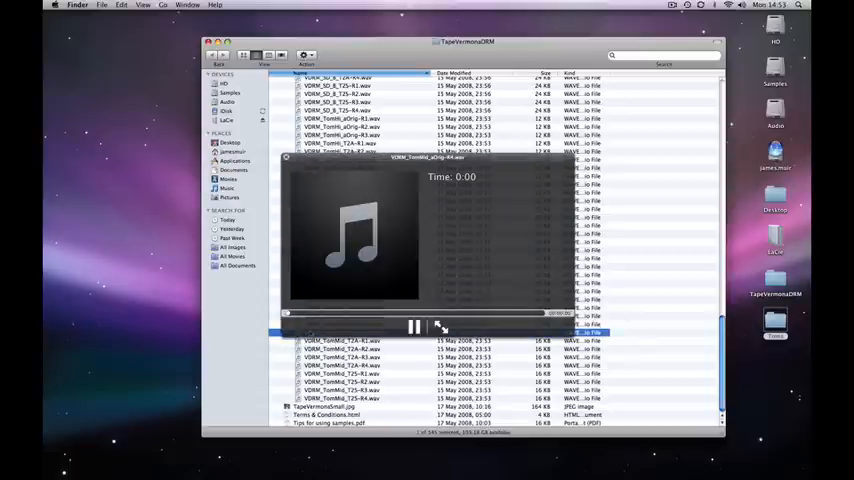
click(414, 328)
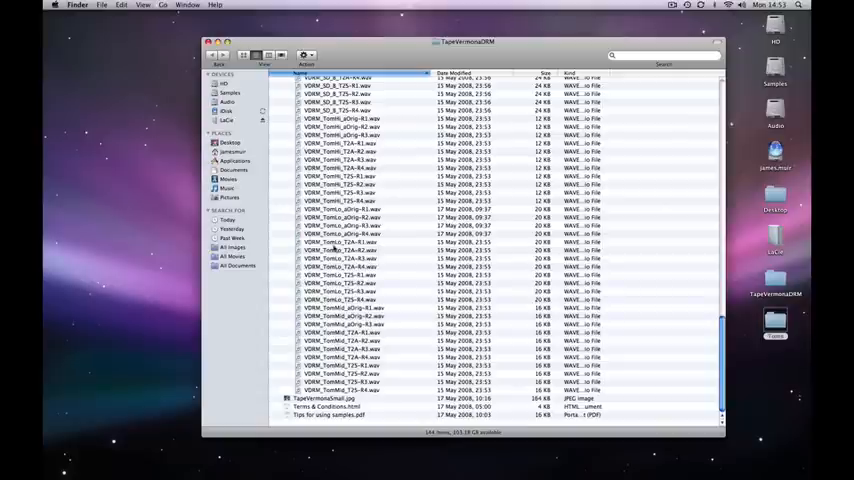
click(340, 234)
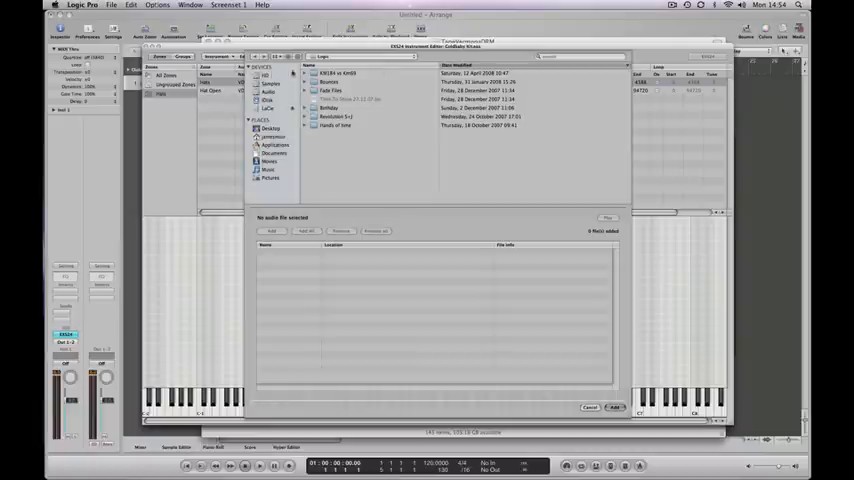
Step: Select the tom WAVE files in the sample folder and add them to the EXS24 import
click(272, 128)
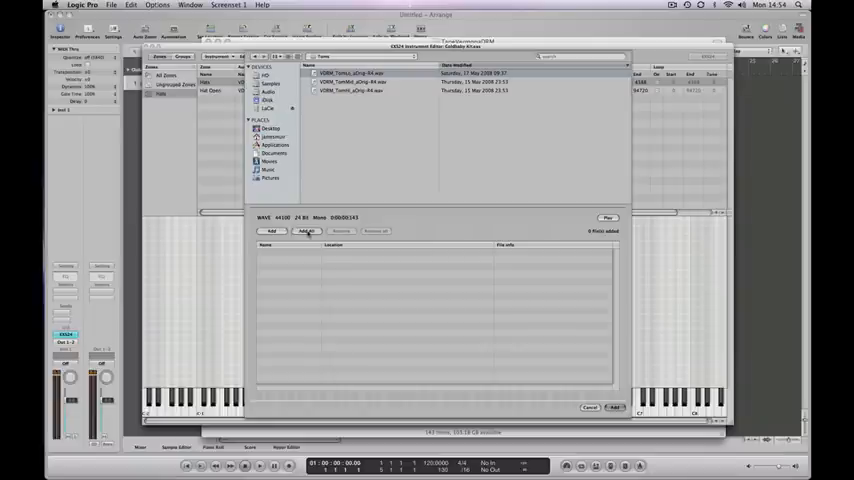
click(306, 232)
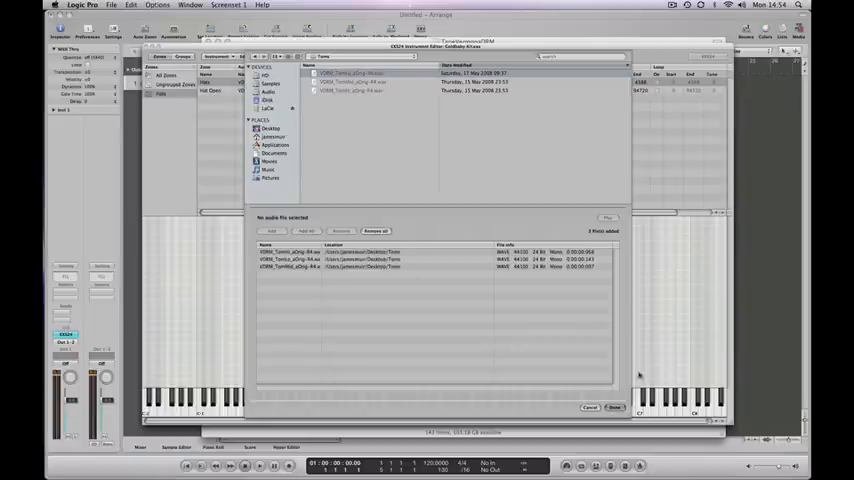
click(614, 408)
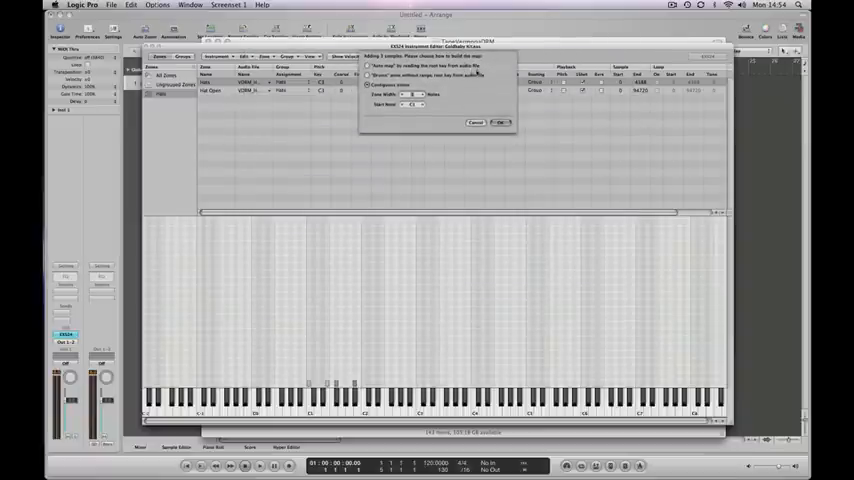
Step: Create contiguous zones from the three toms, one key per zone from the chosen start key
click(368, 76)
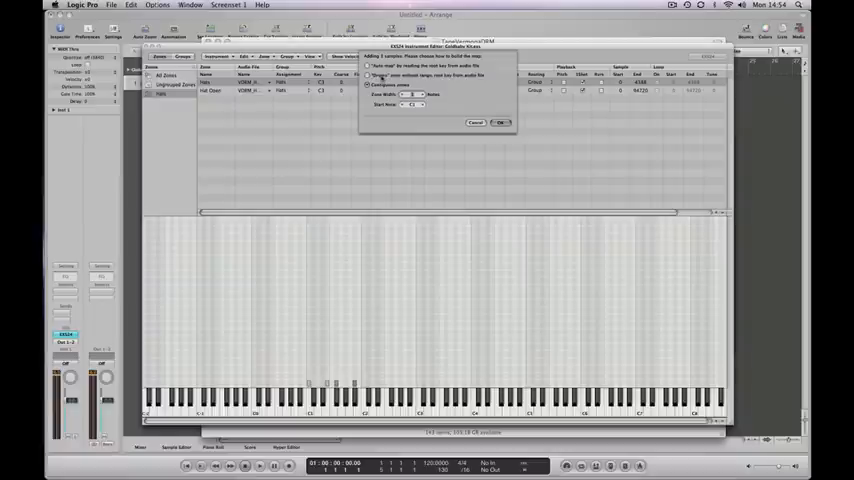
click(370, 76)
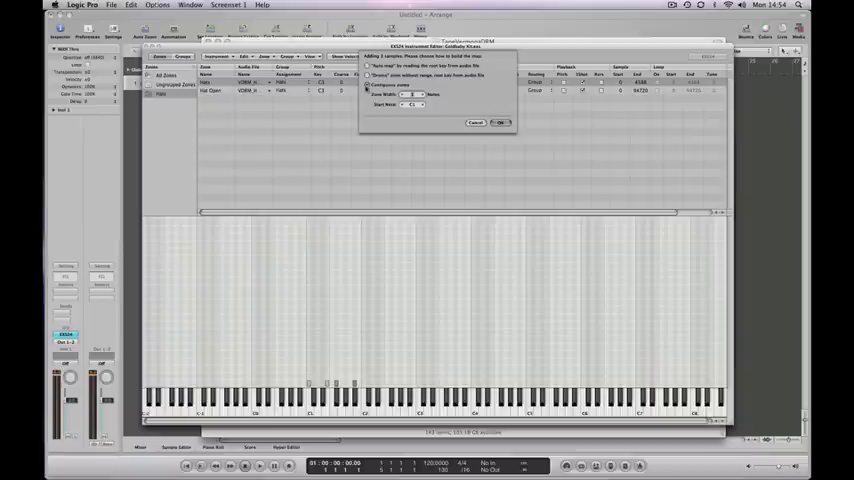
click(368, 84)
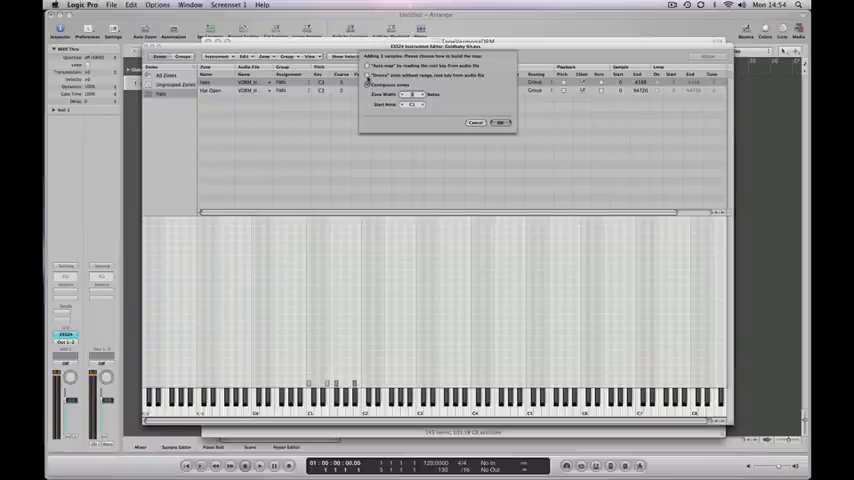
click(368, 76)
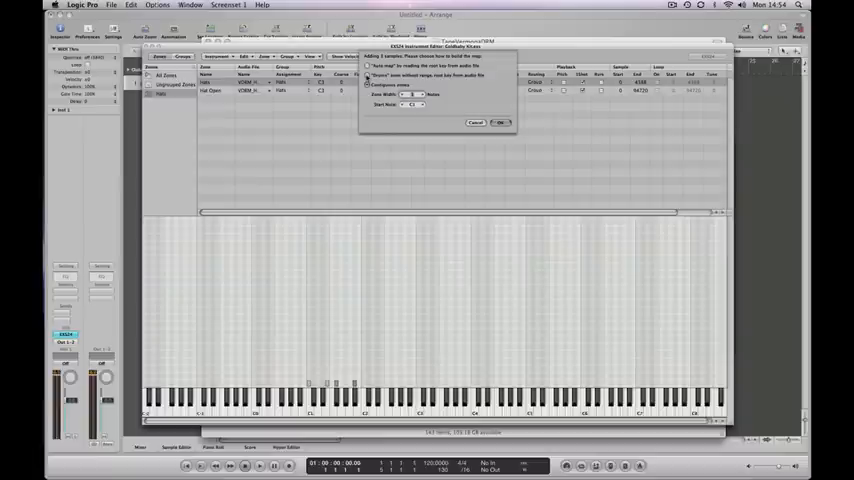
click(500, 122)
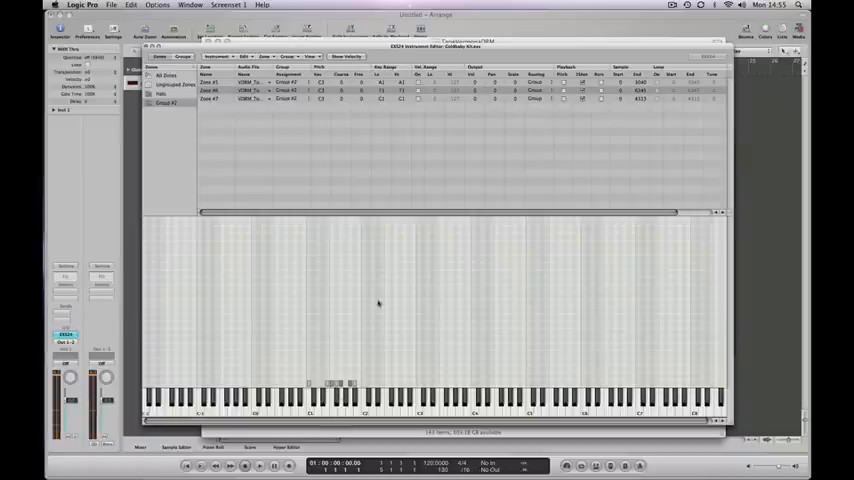
mouse_move(216, 148)
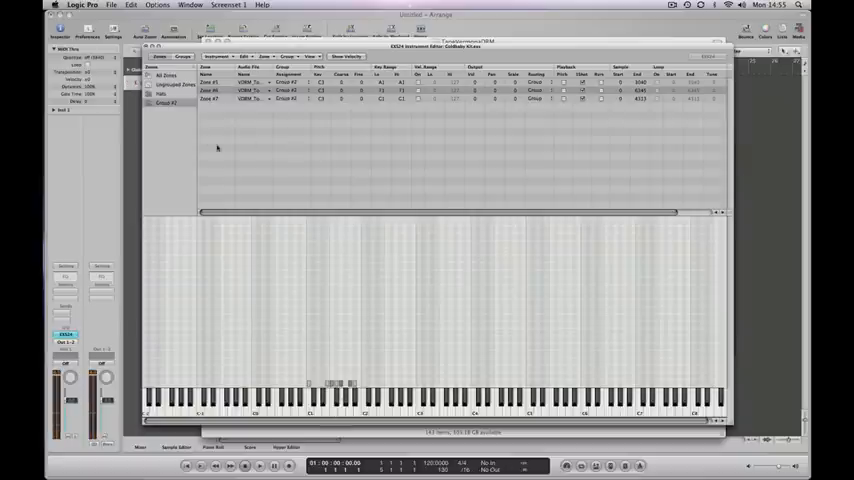
mouse_move(184, 108)
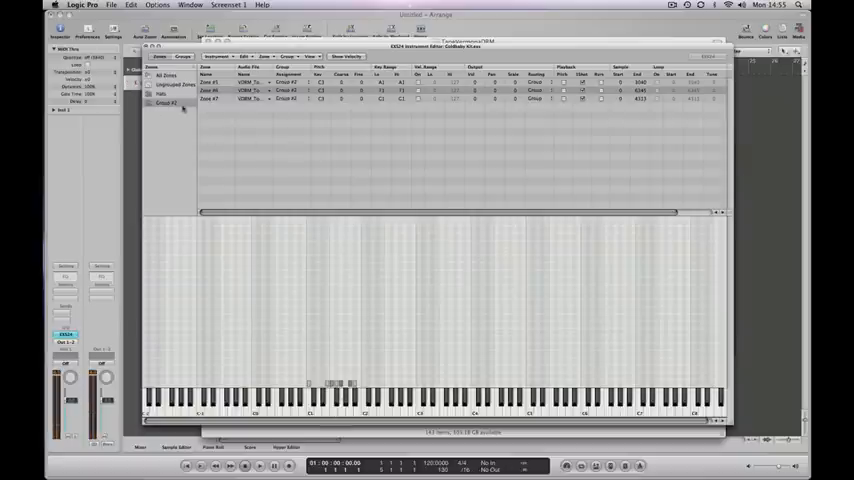
mouse_move(172, 104)
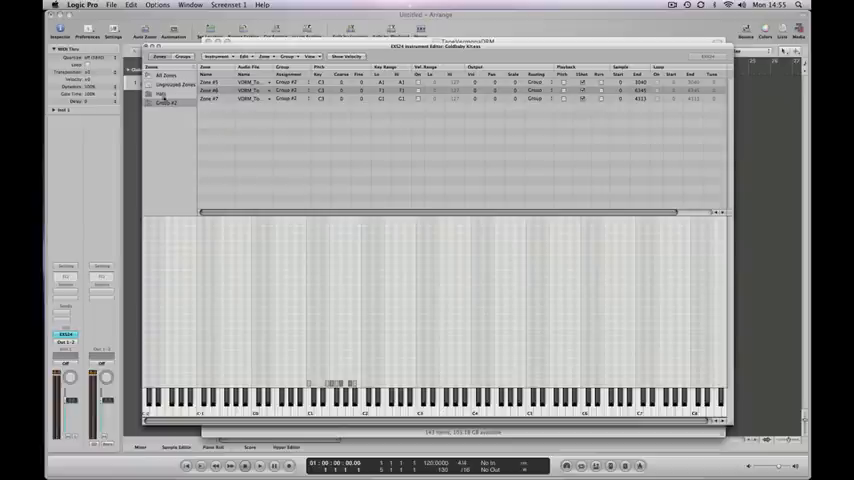
Step: Confirm the group name Toms and save the instrument via Instrument > Save
click(170, 104)
text(Toms)
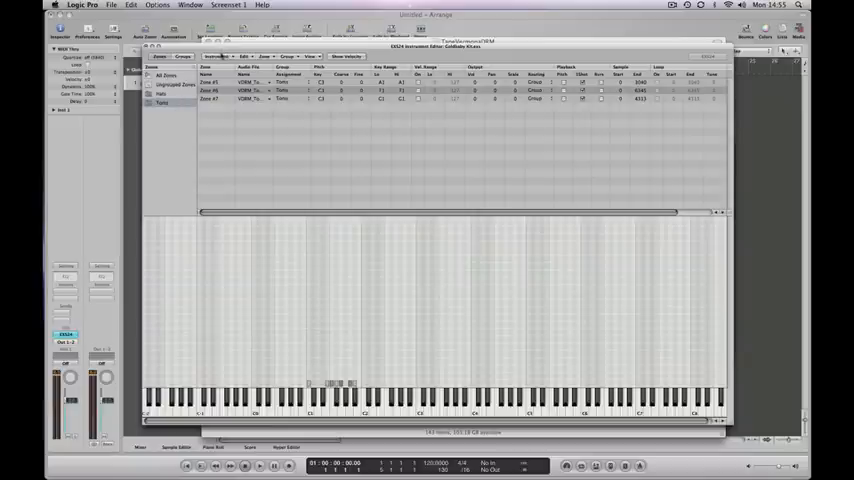
click(216, 56)
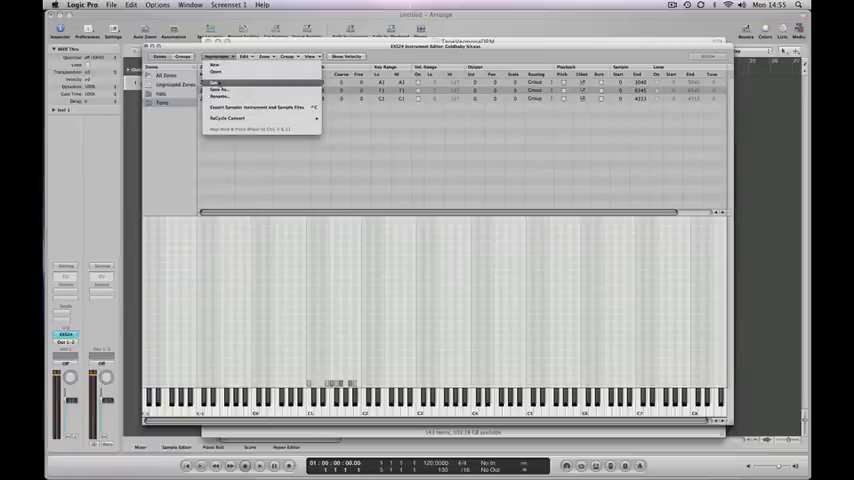
click(216, 80)
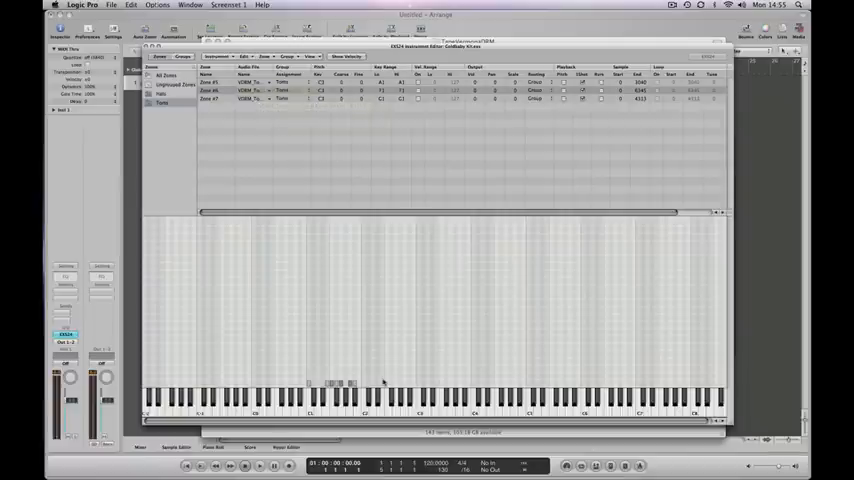
mouse_move(340, 236)
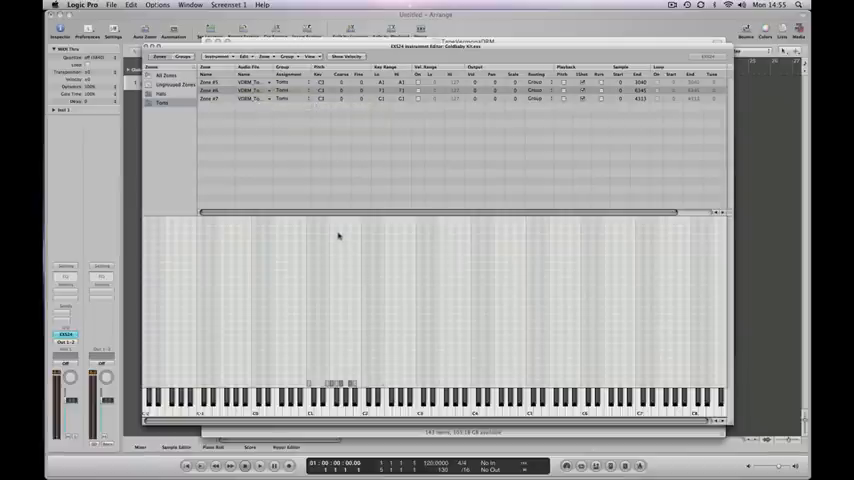